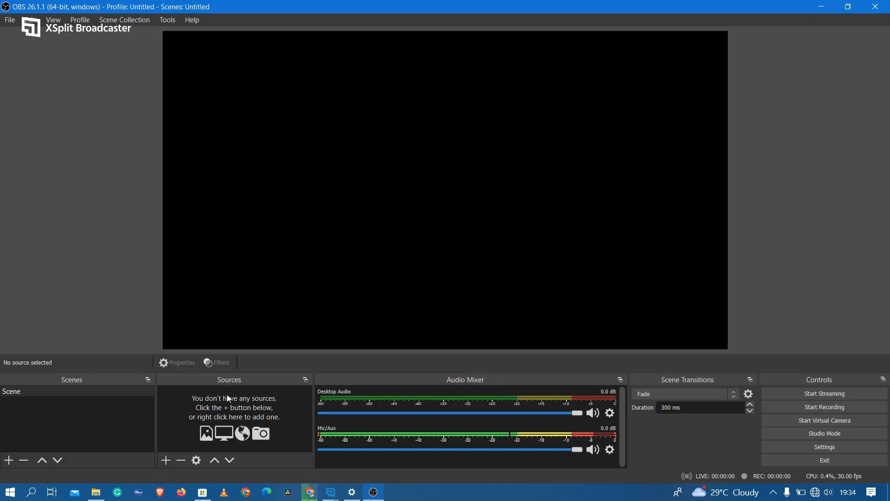
mouse_move(262, 229)
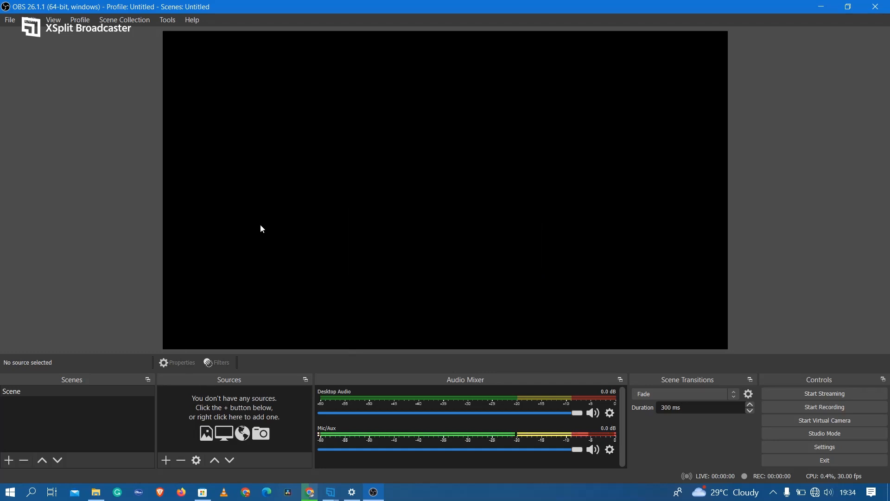
mouse_move(316, 370)
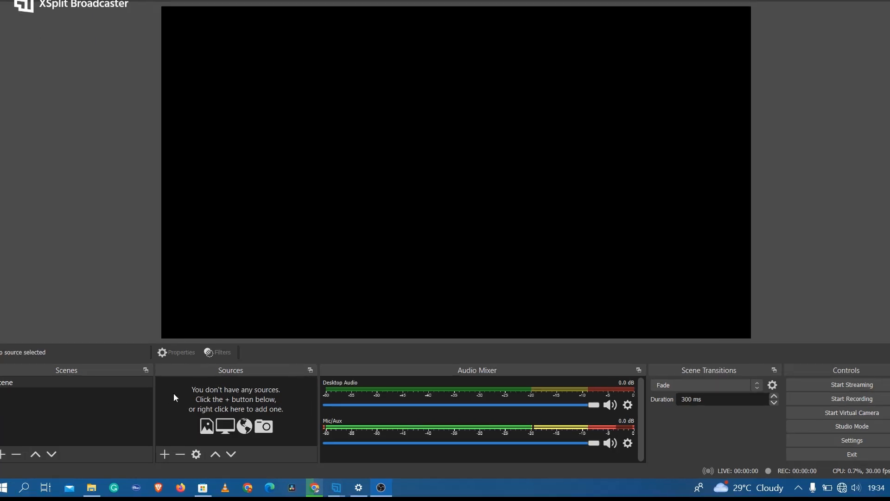
Add a Display Capture source to the scene (preview stays black), then head to the Start menu for Settings.
right_click(235, 410)
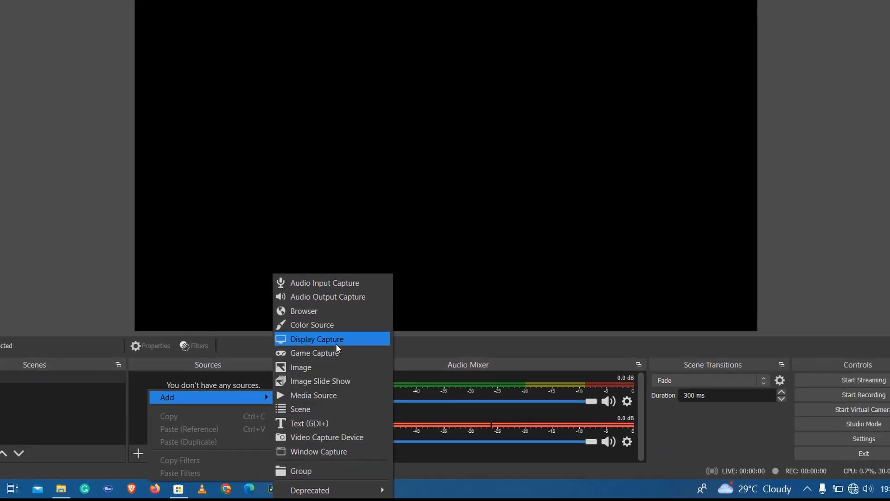
click(317, 339)
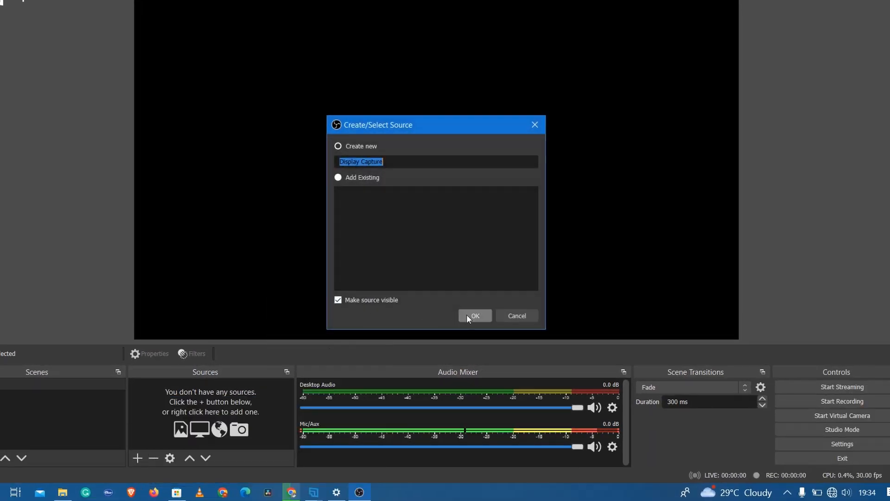
click(474, 315)
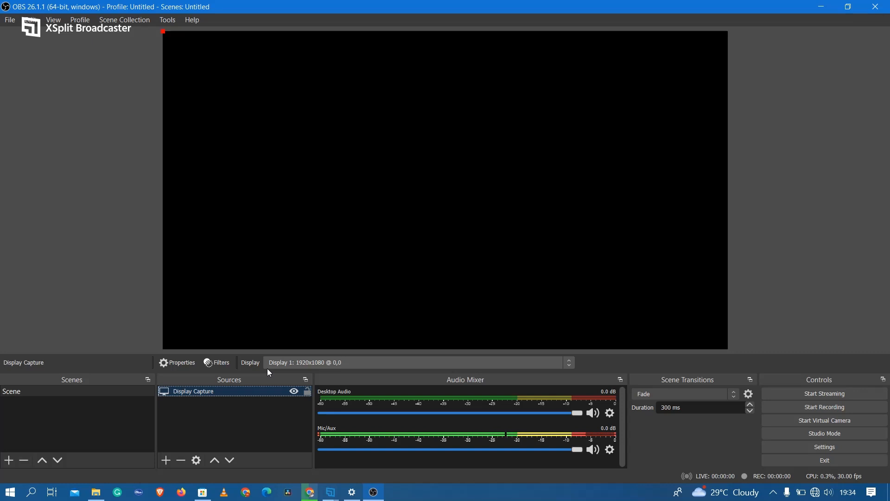
mouse_move(41, 250)
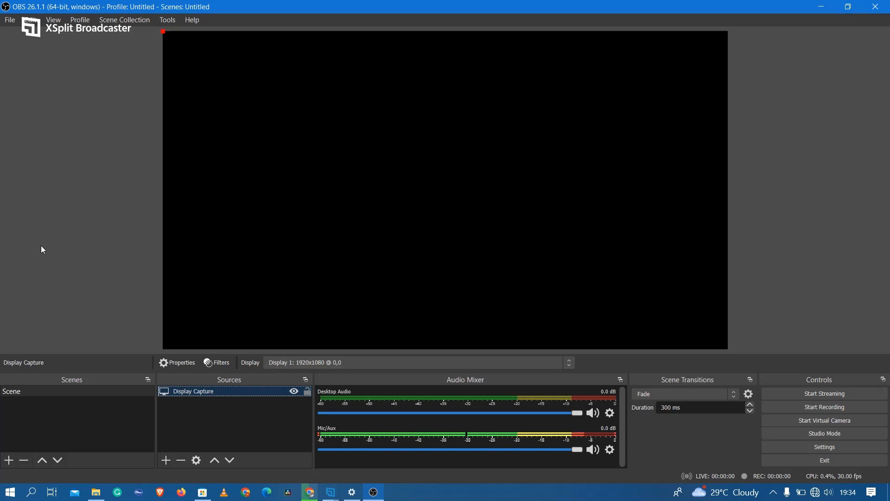
mouse_move(234, 87)
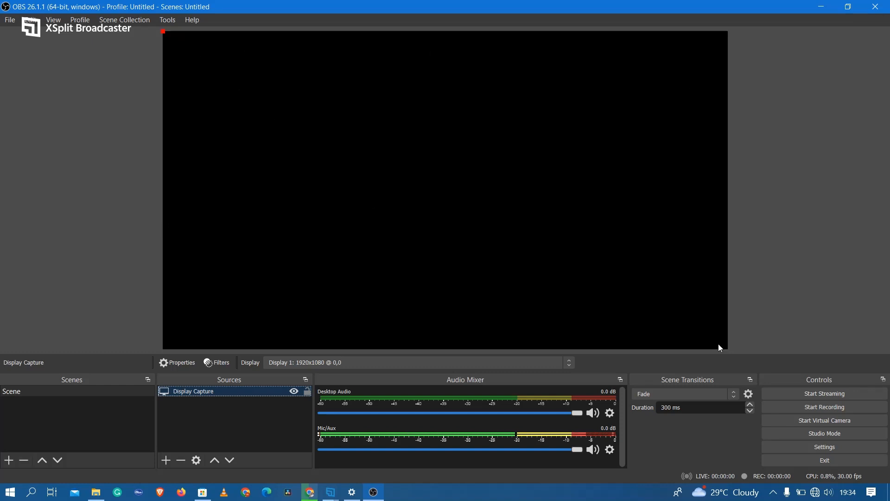
mouse_move(231, 174)
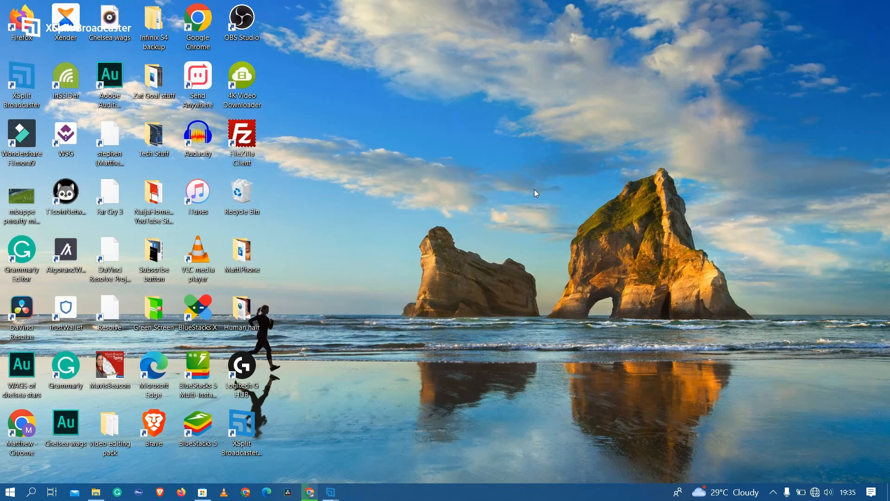
mouse_move(8, 491)
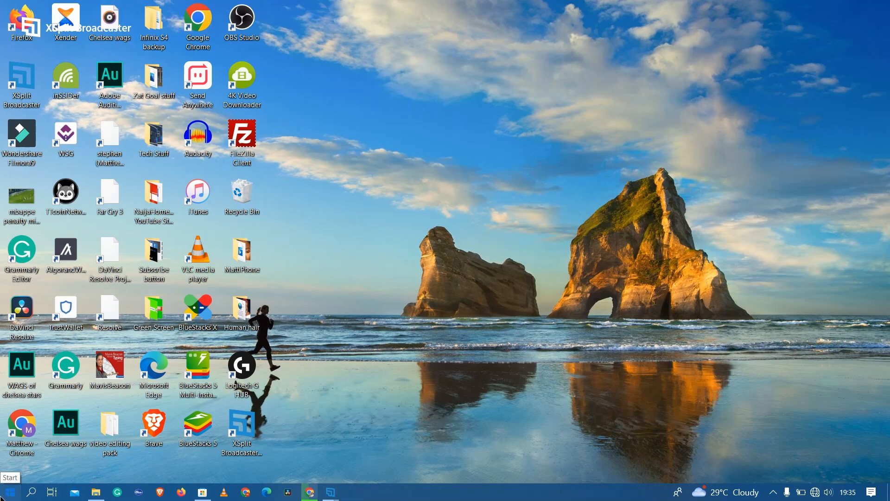
click(9, 492)
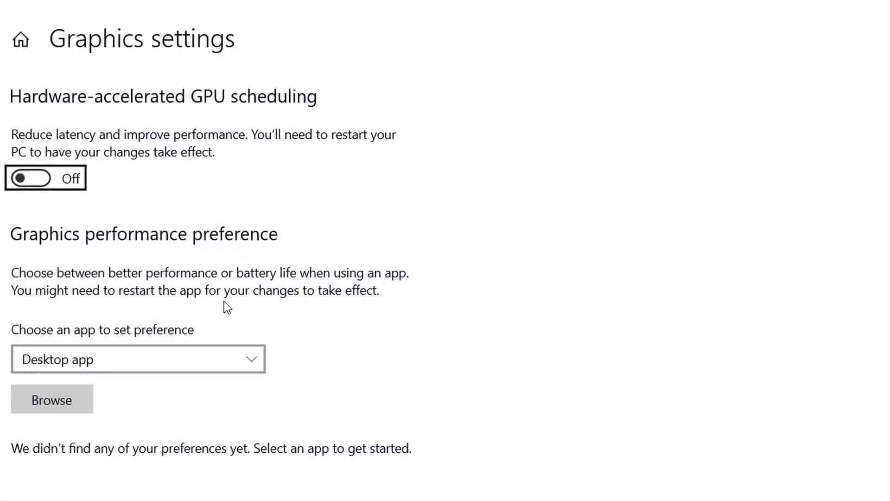
mouse_move(136, 95)
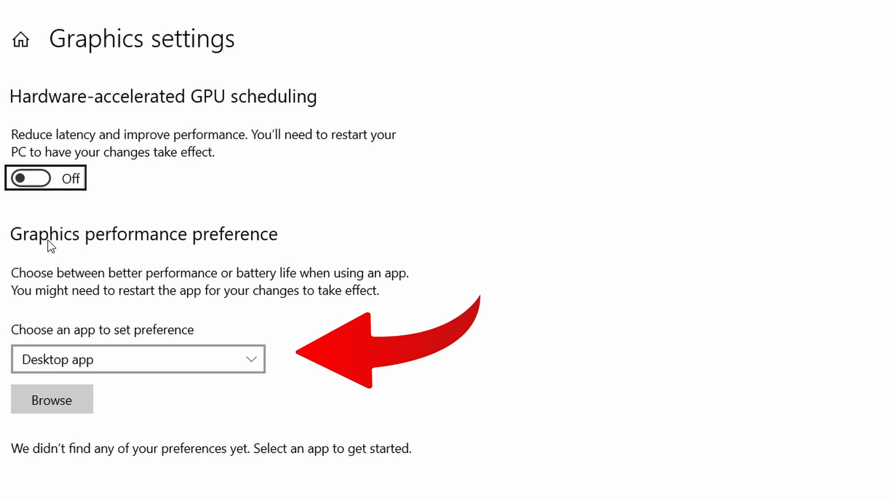
mouse_move(325, 333)
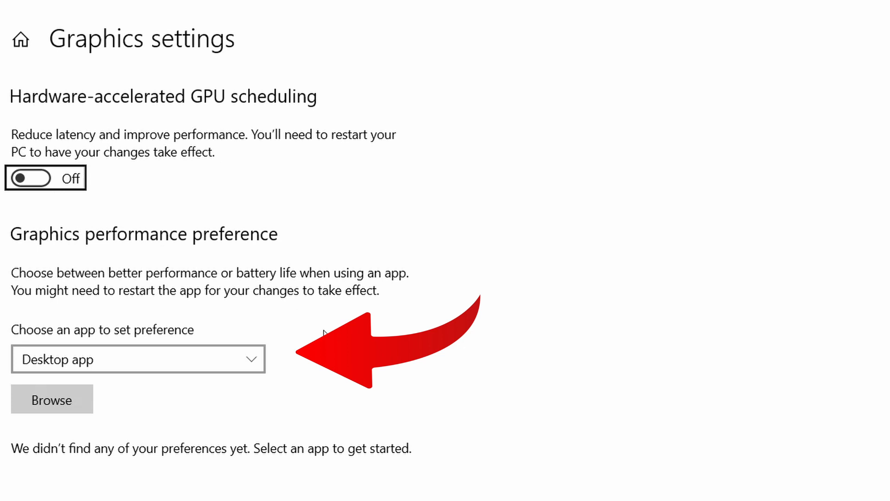
click(137, 359)
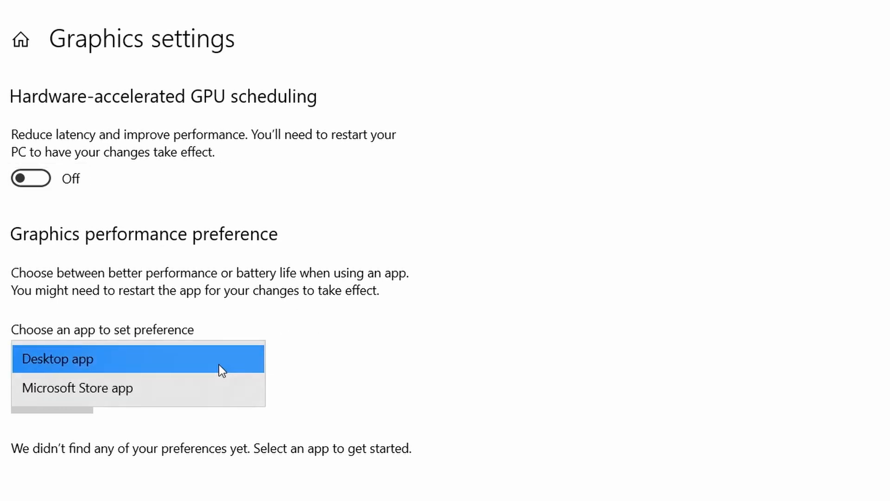
mouse_move(216, 373)
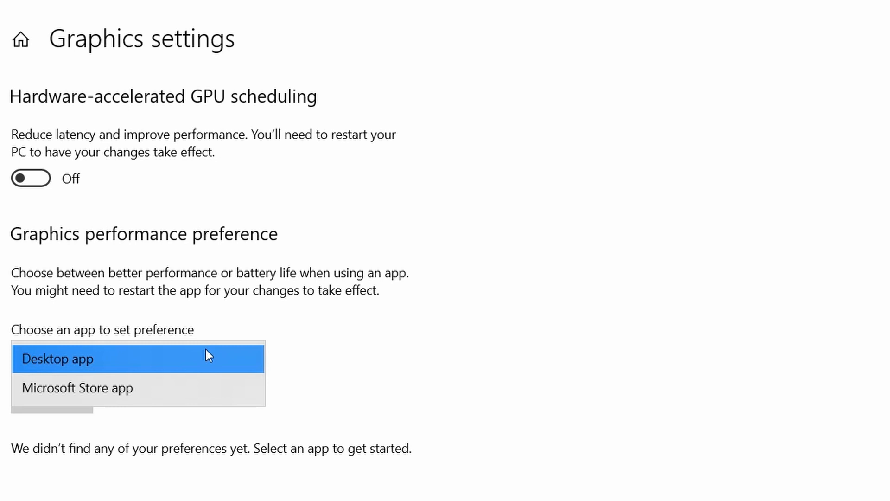
mouse_move(56, 359)
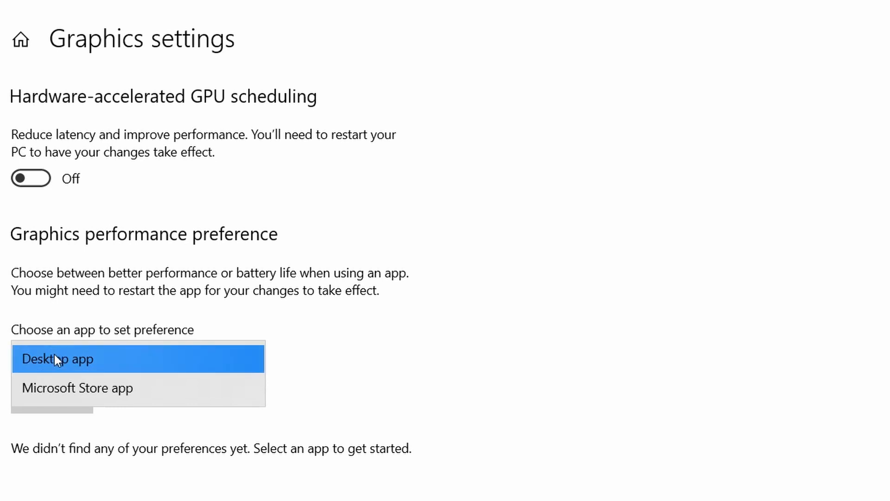
click(56, 358)
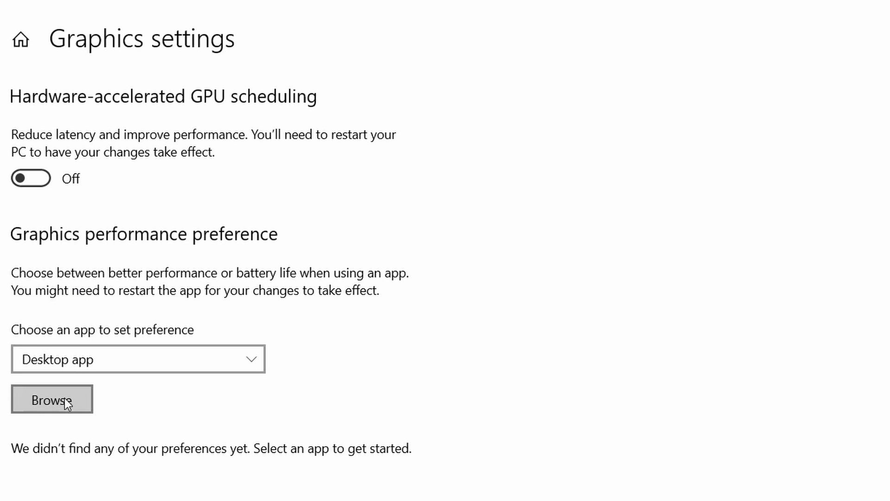
Navigate the Browse dialog into C:\Program Files.
click(52, 399)
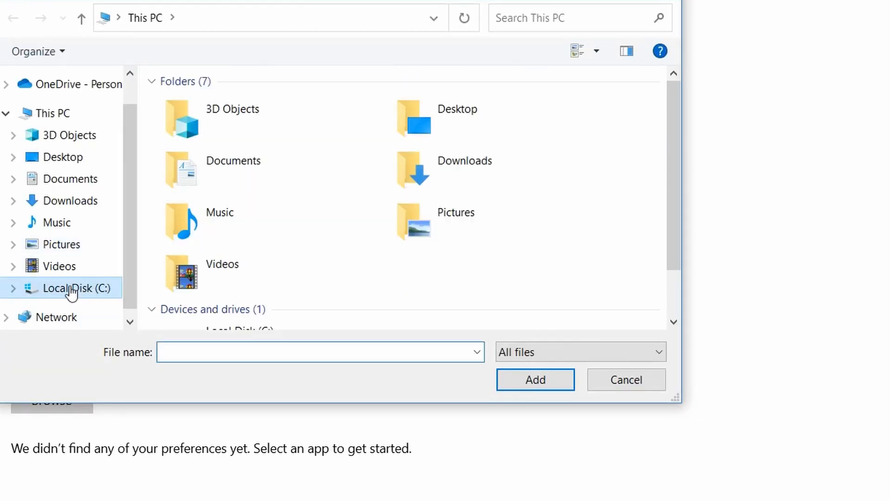
double_click(74, 287)
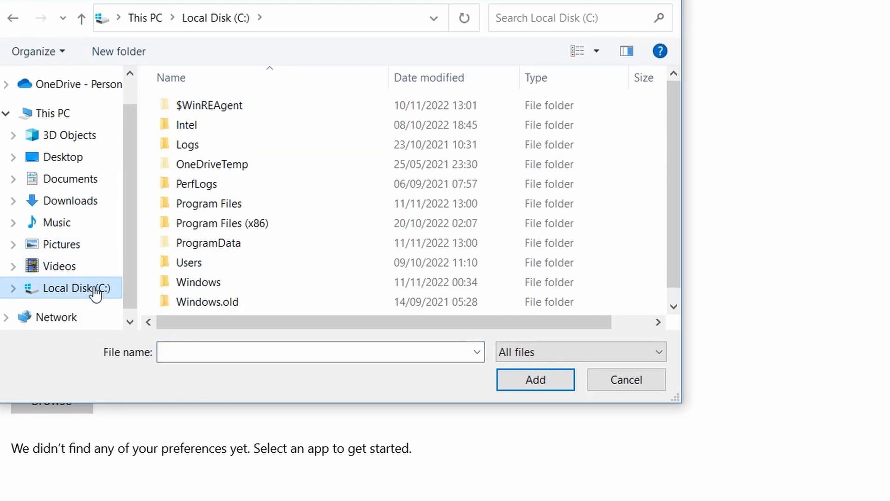
click(208, 203)
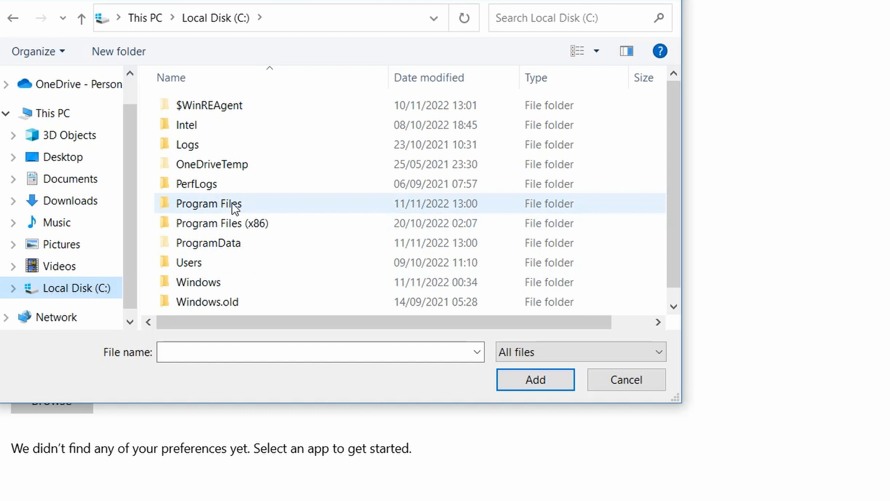
double_click(209, 204)
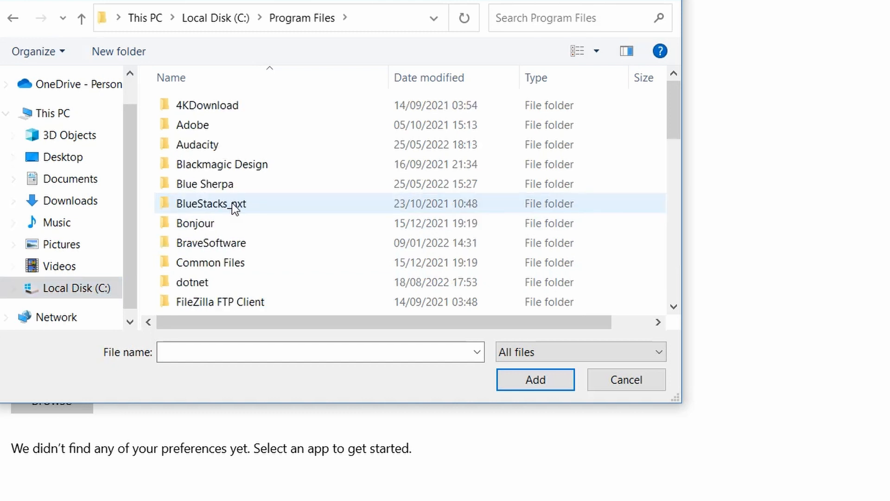
mouse_move(270, 223)
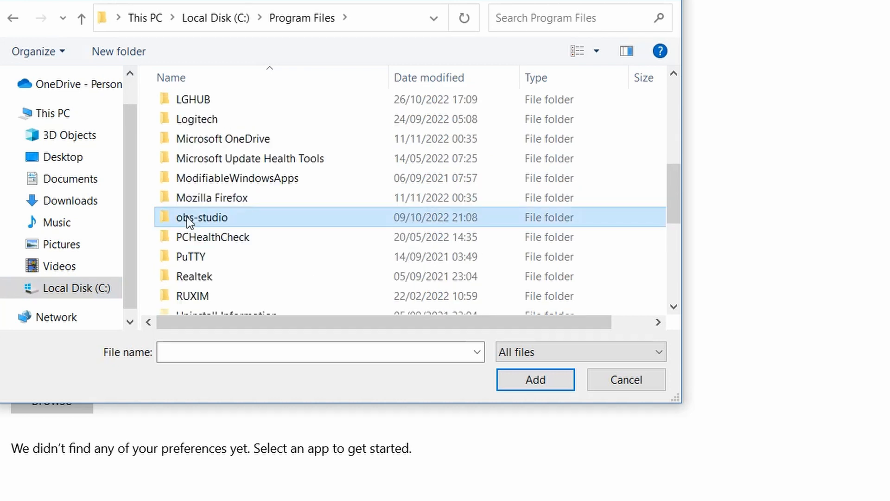
Reach obs-studio\bin\64bit and add obs64.exe to the graphics preference app list.
double_click(201, 217)
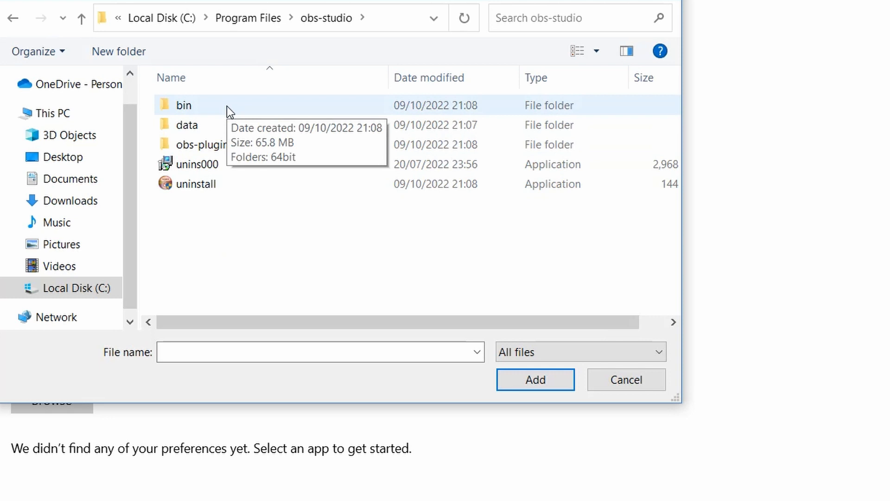
double_click(183, 105)
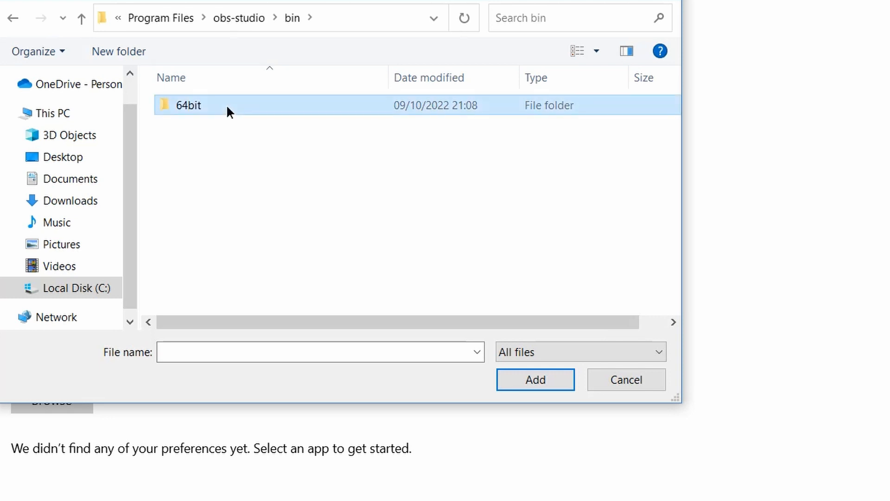
double_click(187, 105)
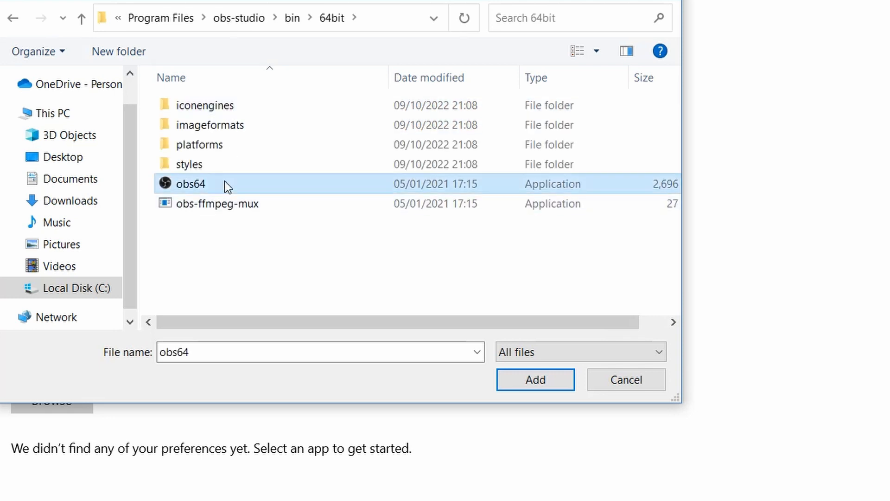
click(534, 380)
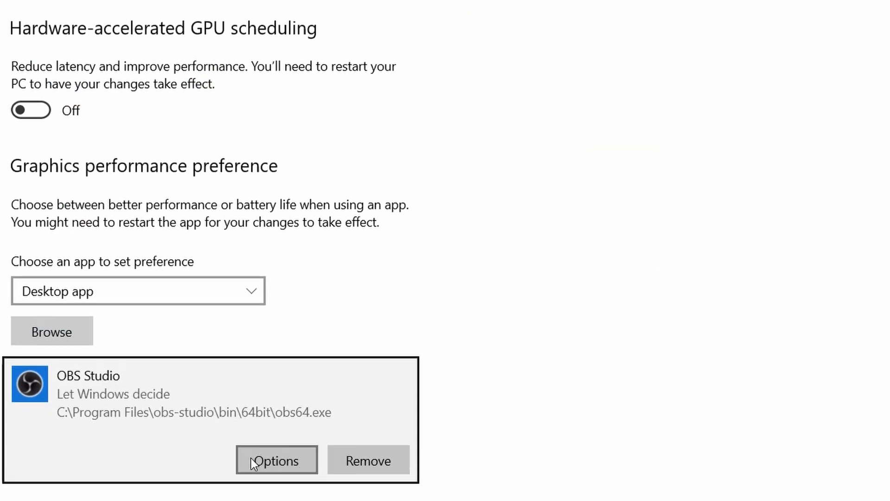
Save OBS Studio's graphics preference as Power saving and close Settings.
click(277, 461)
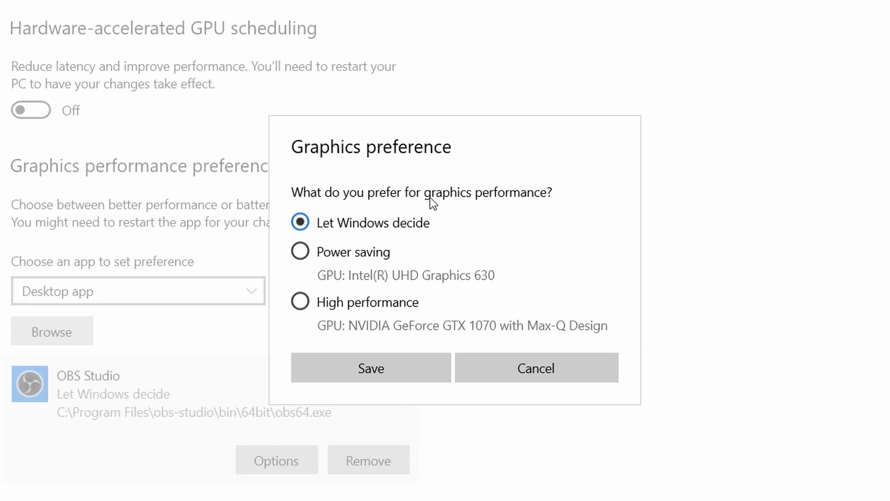
mouse_move(333, 171)
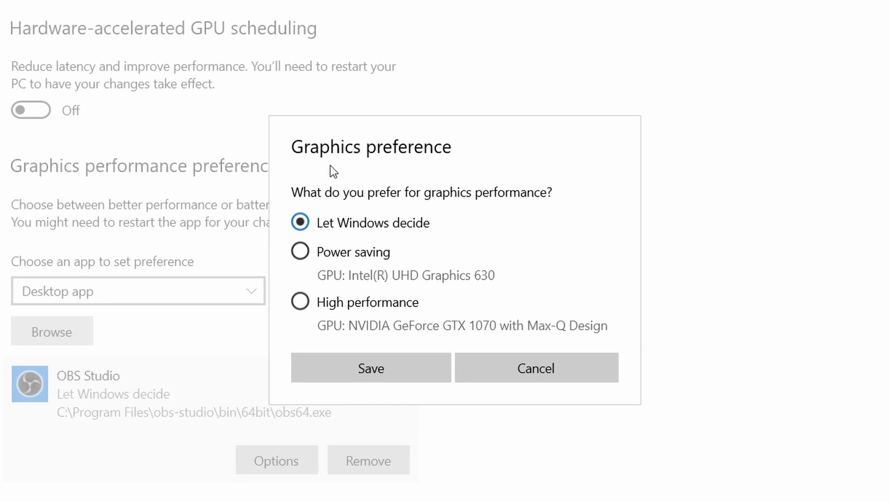
click(299, 251)
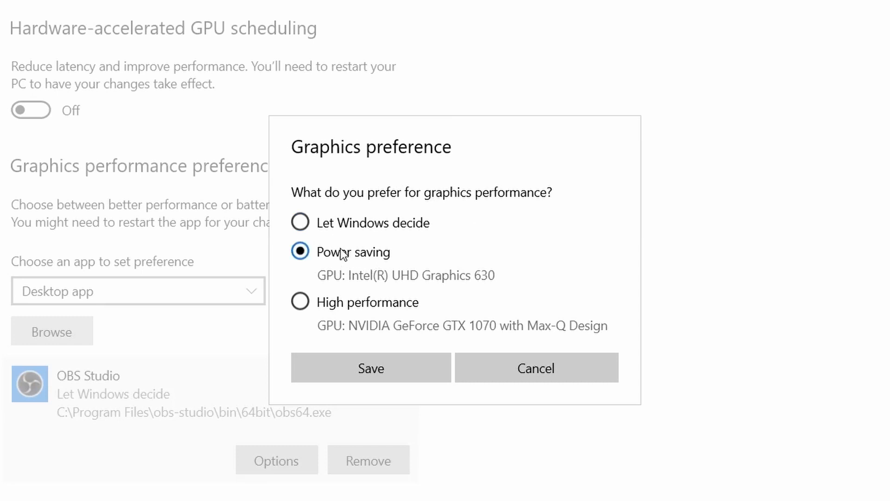
mouse_move(328, 264)
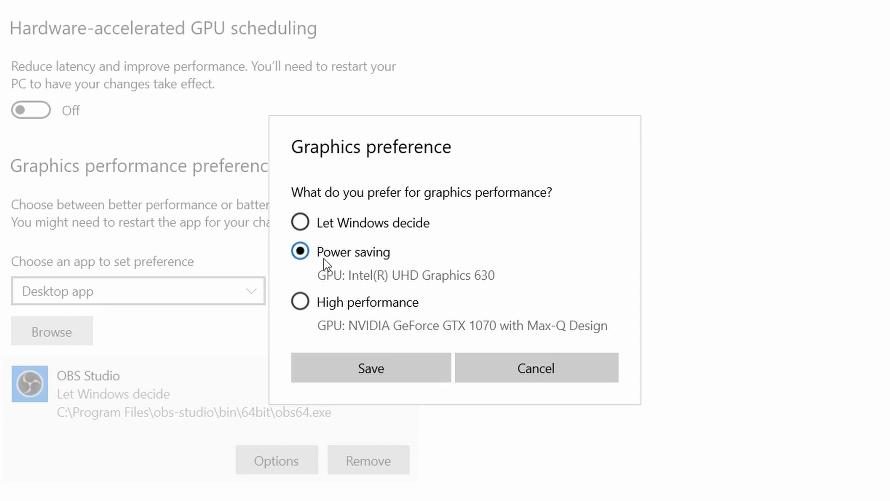
click(371, 368)
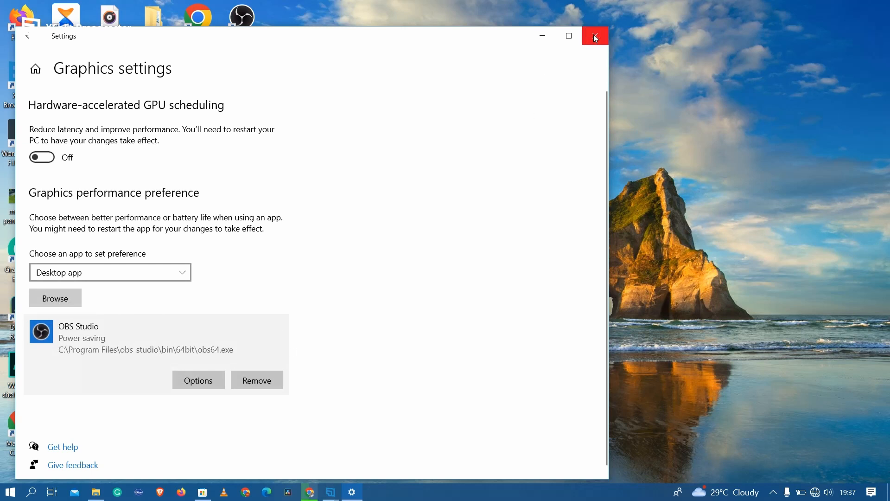
mouse_move(595, 36)
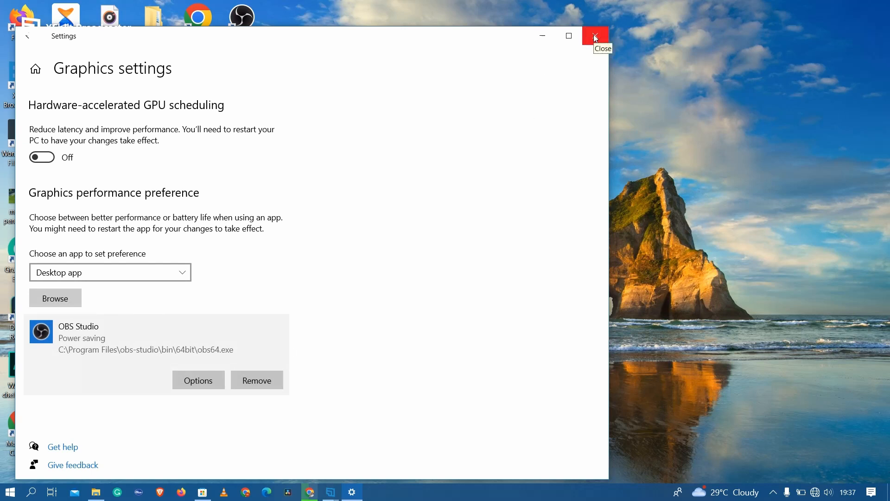
click(593, 36)
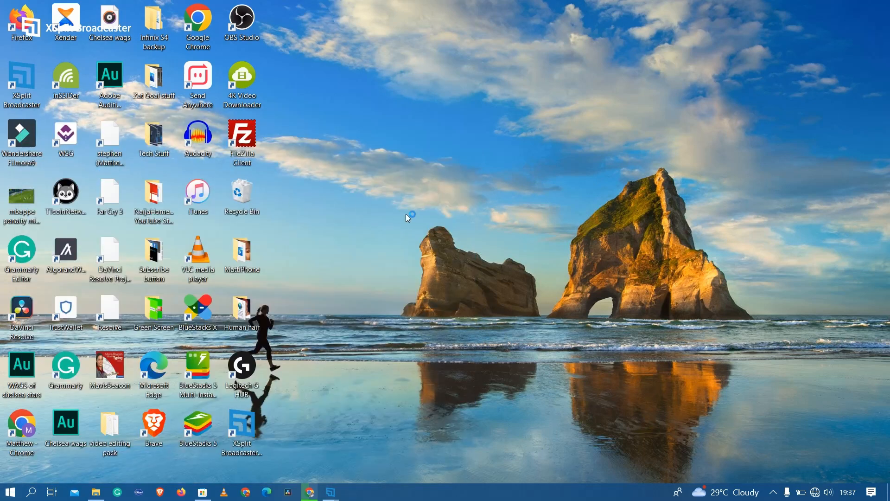
Relaunch OBS Studio from its desktop shortcut so Display Capture shows the desktop.
double_click(241, 17)
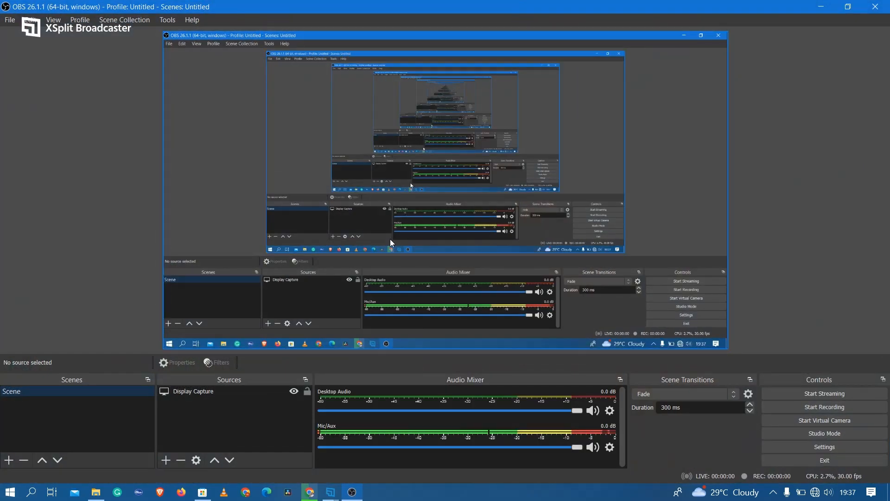